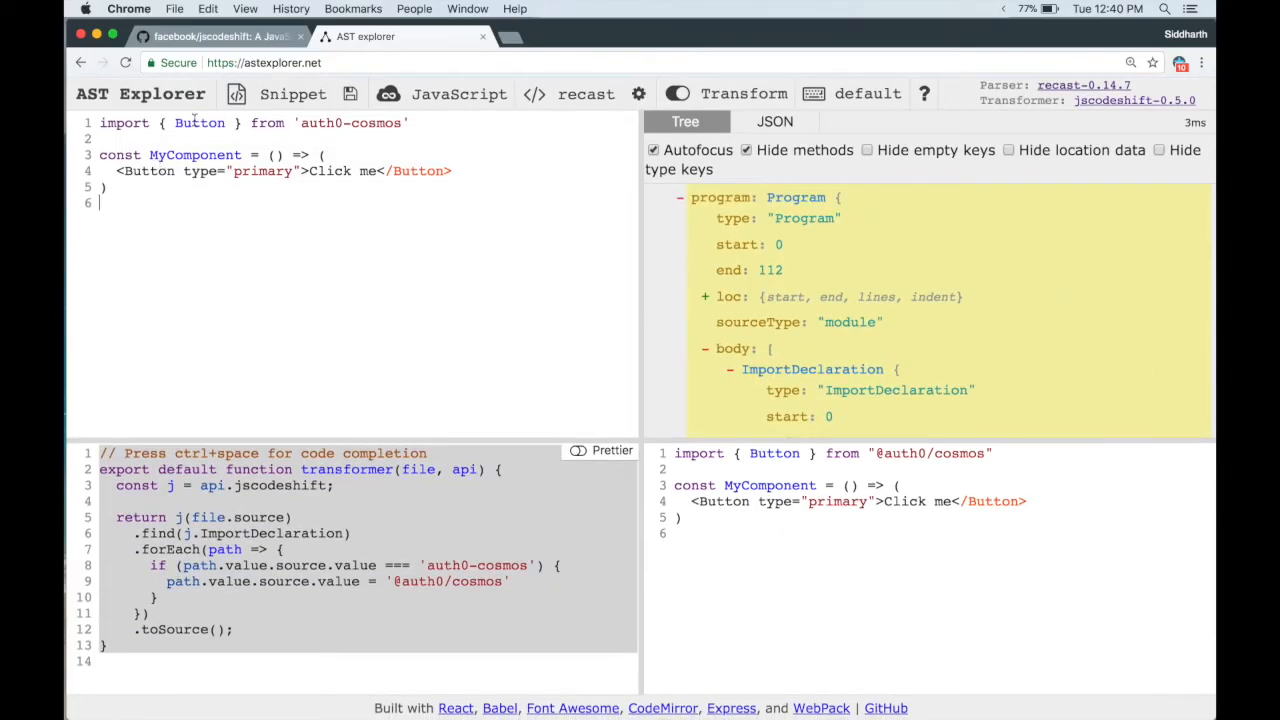
# Show Button's tree nodes: the imported Identifier, then the JSXIdentifier in the JSX tag
pyautogui.click(148, 170)
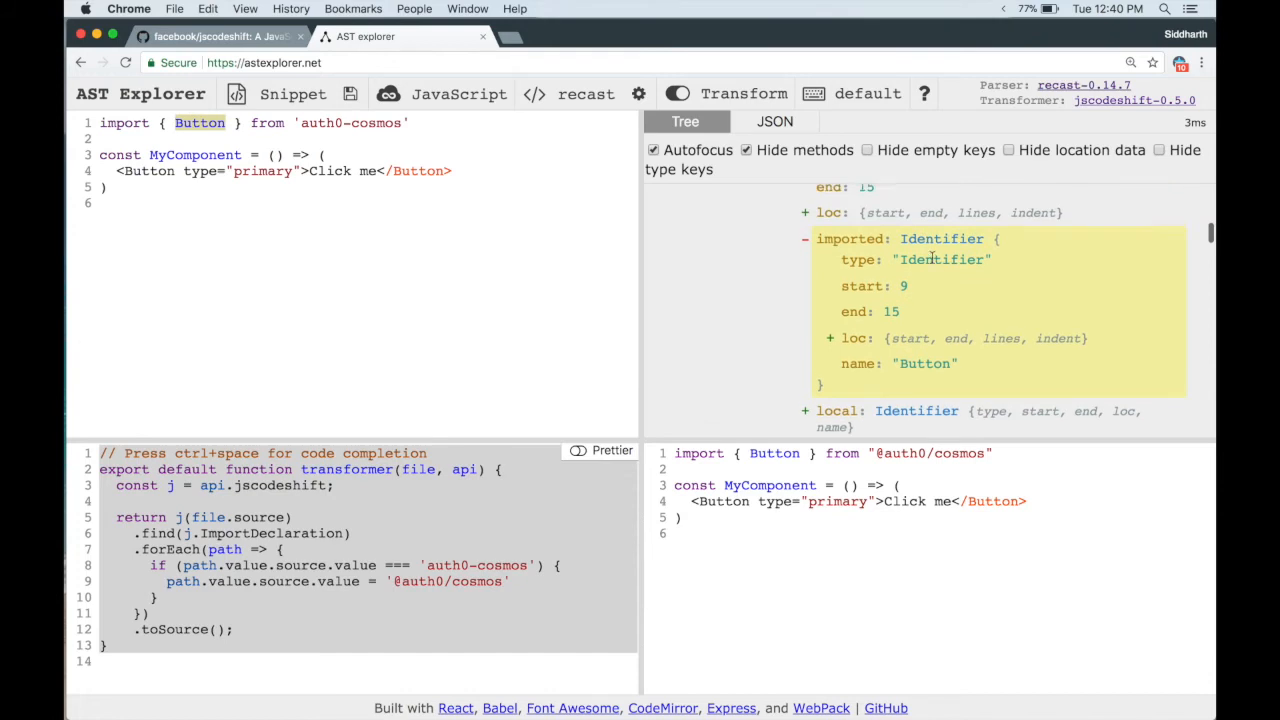
pyautogui.scroll(3)
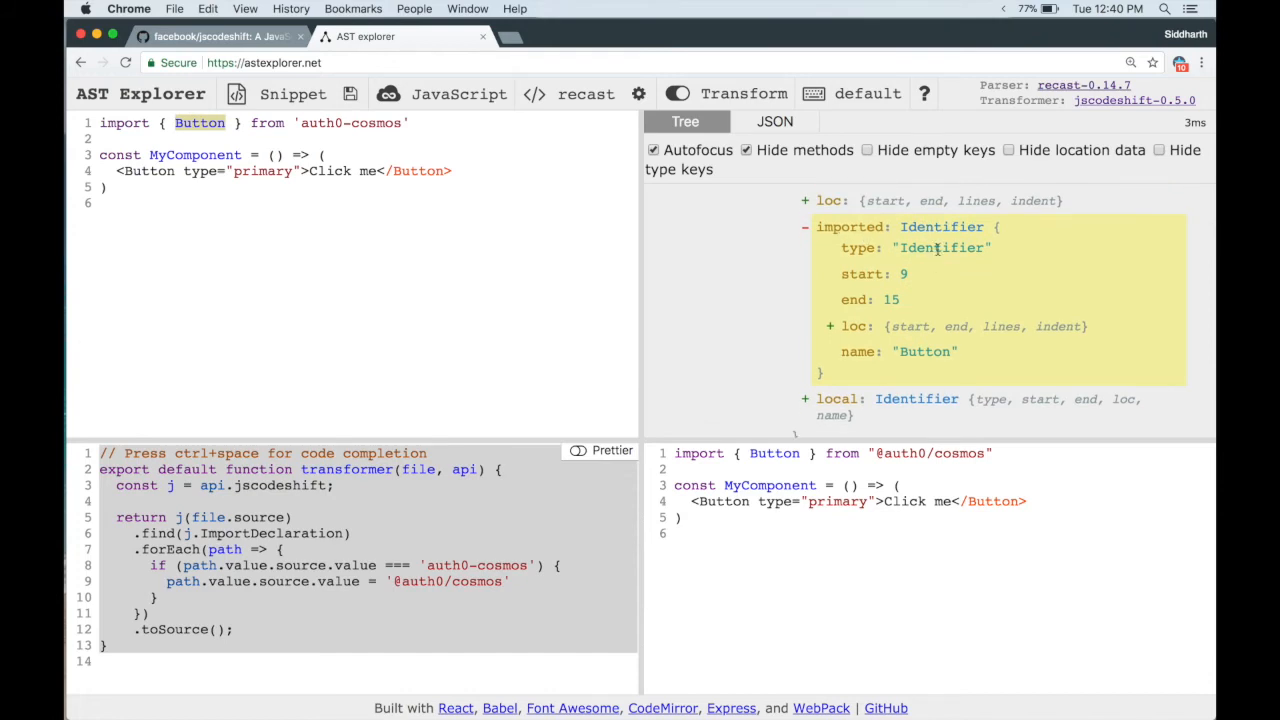
pyautogui.click(148, 170)
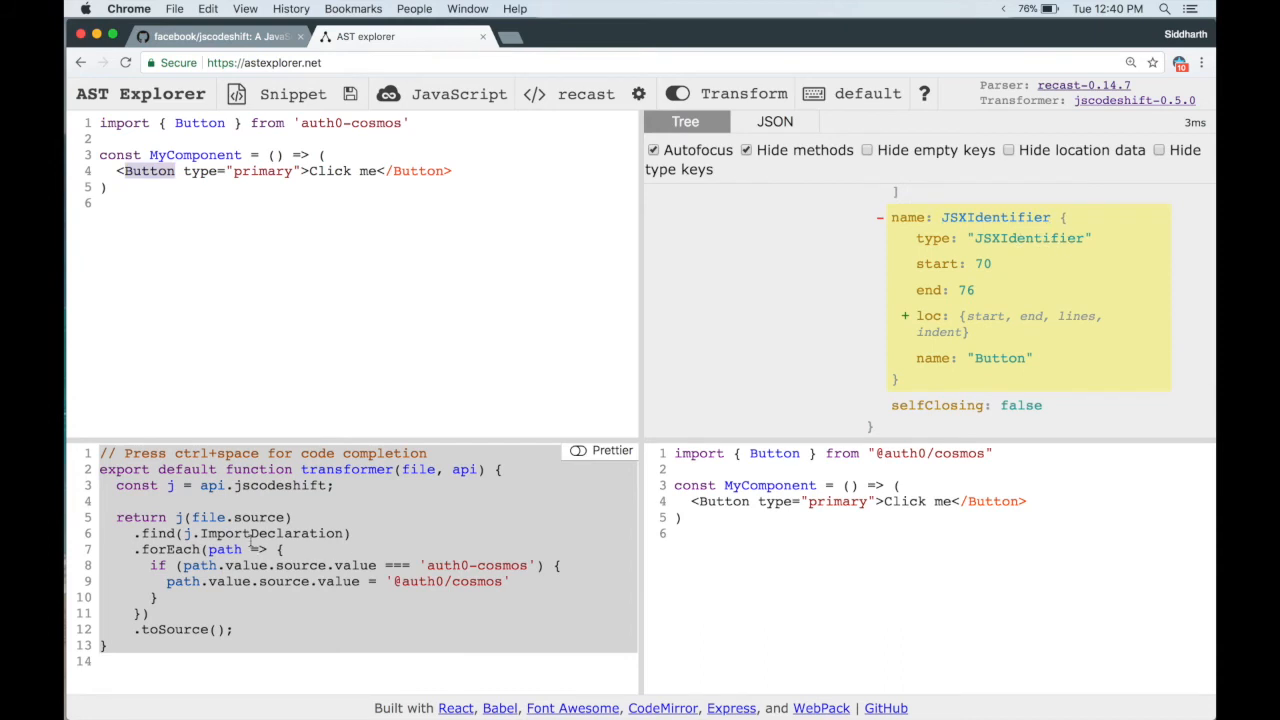
# Select the ImportDeclaration node type so the transform can find Identifier nodes instead
pyautogui.doubleClick(270, 533)
pyautogui.write('dentifier')
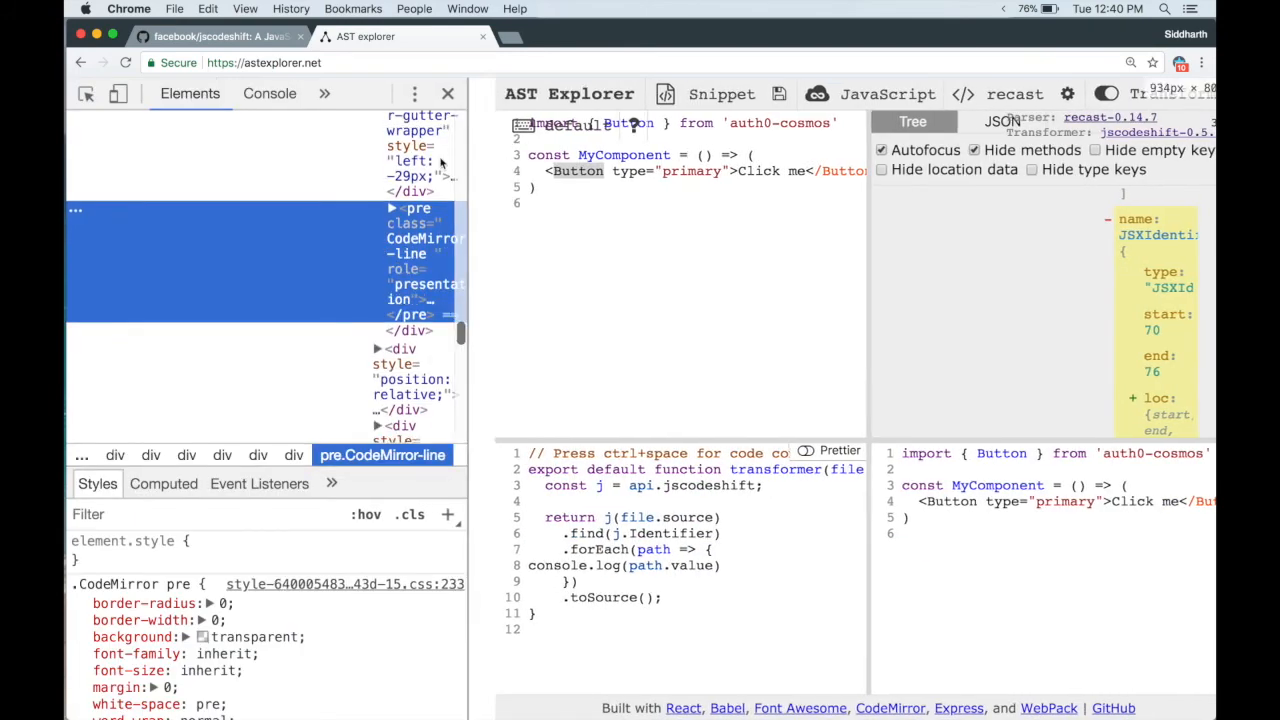
# Expand and collapse the first logged node, then expand the last one, a JSXIdentifier 'Button'
pyautogui.click(269, 93)
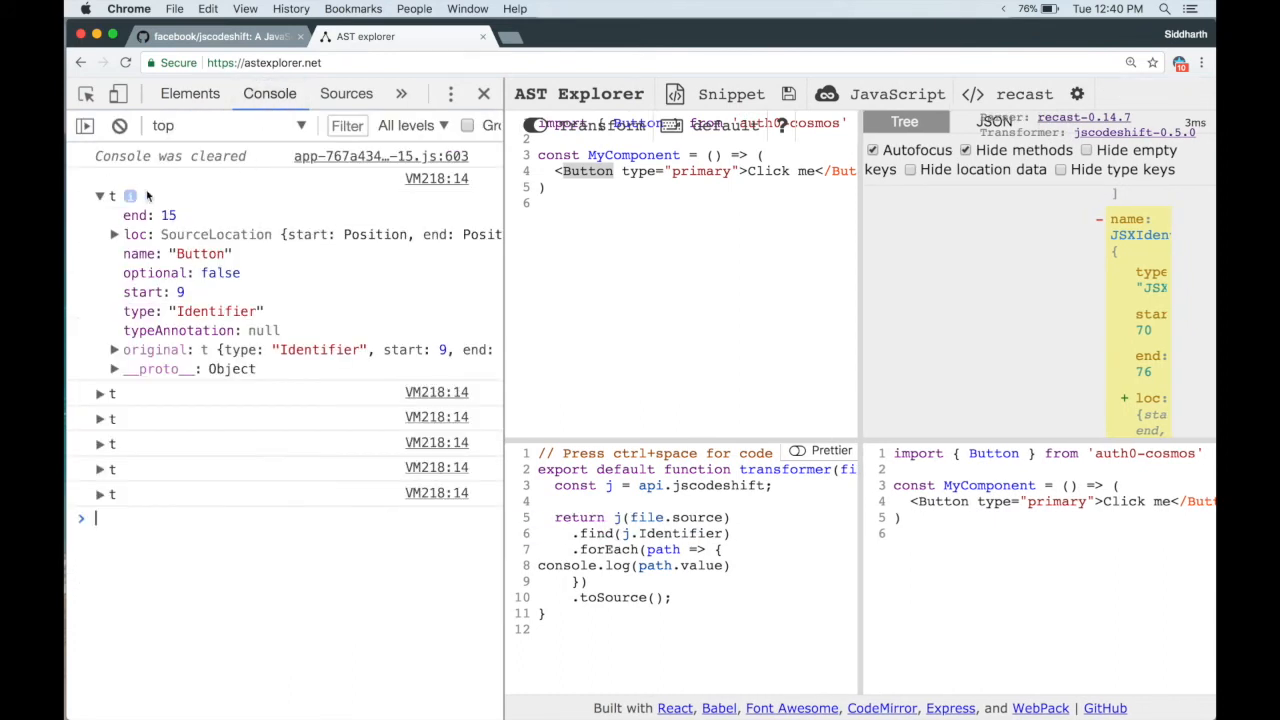
pyautogui.click(100, 196)
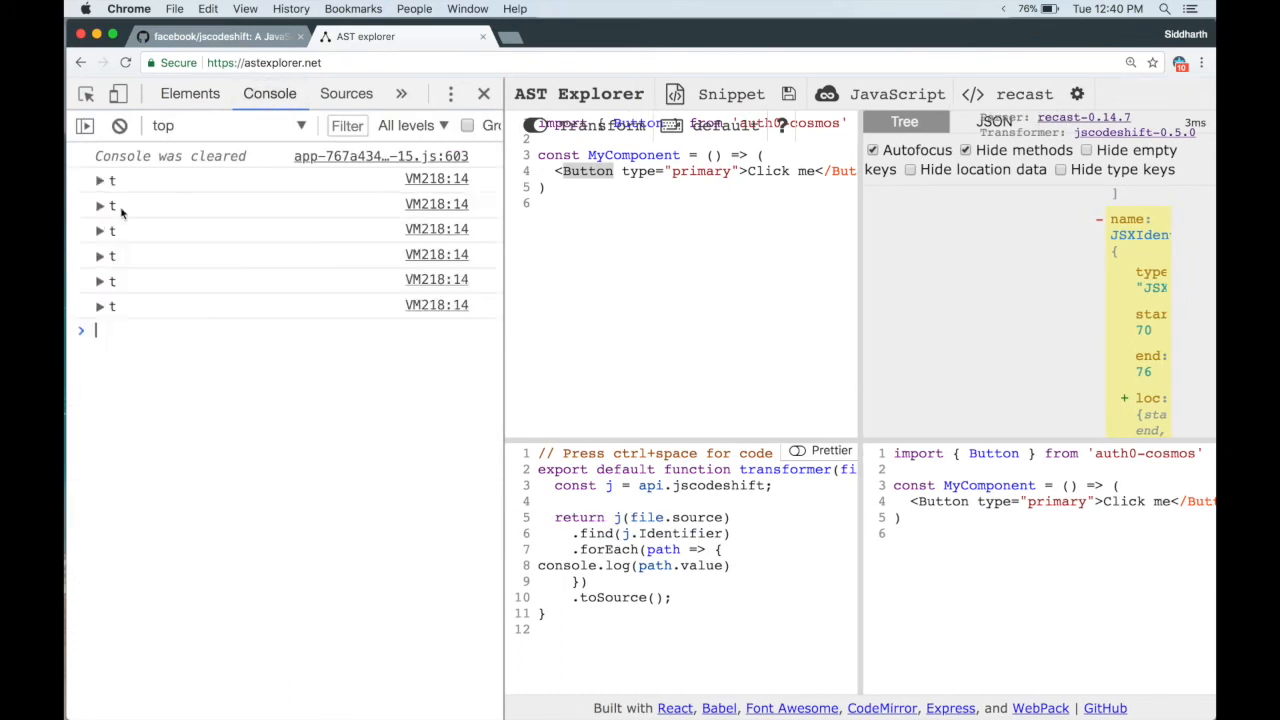
pyautogui.click(99, 305)
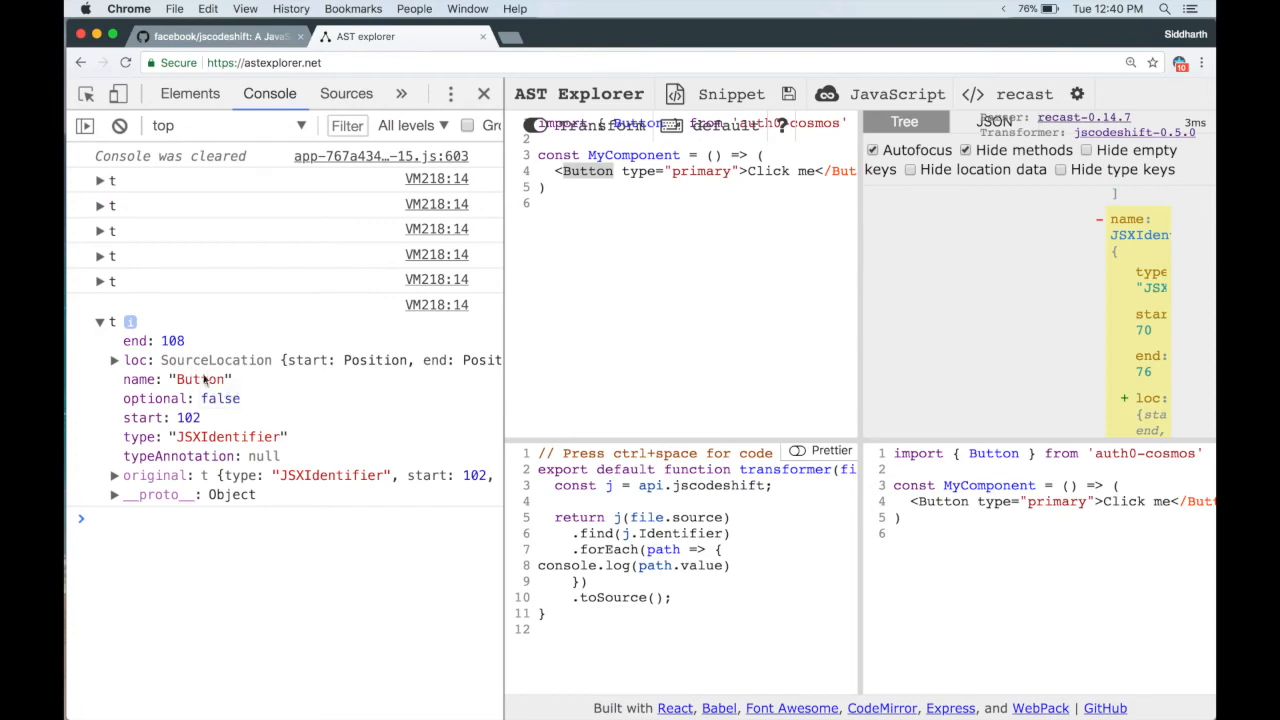